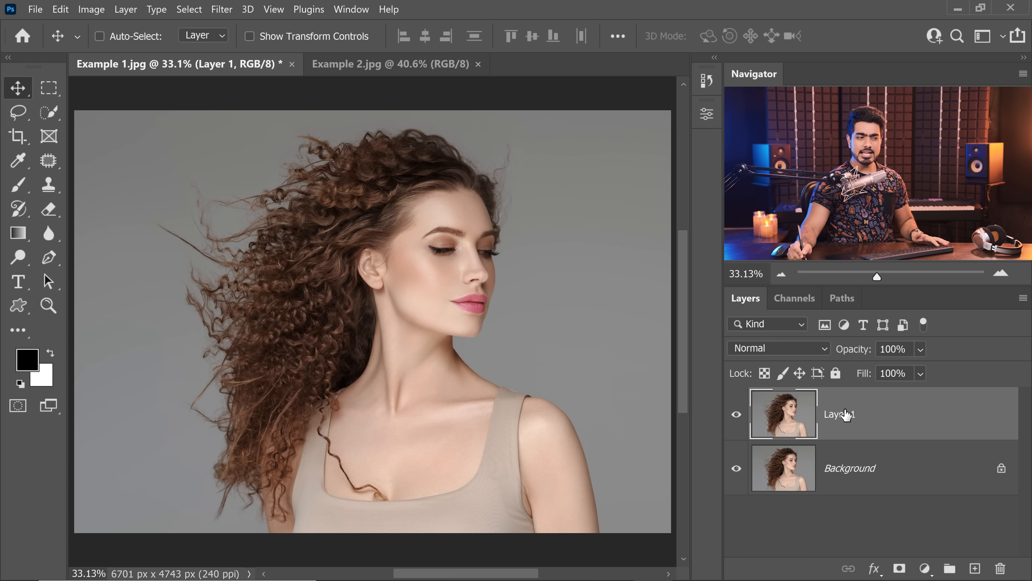
Rename the duplicated photo layer from Layer 1 to Subject
double_click(839, 414)
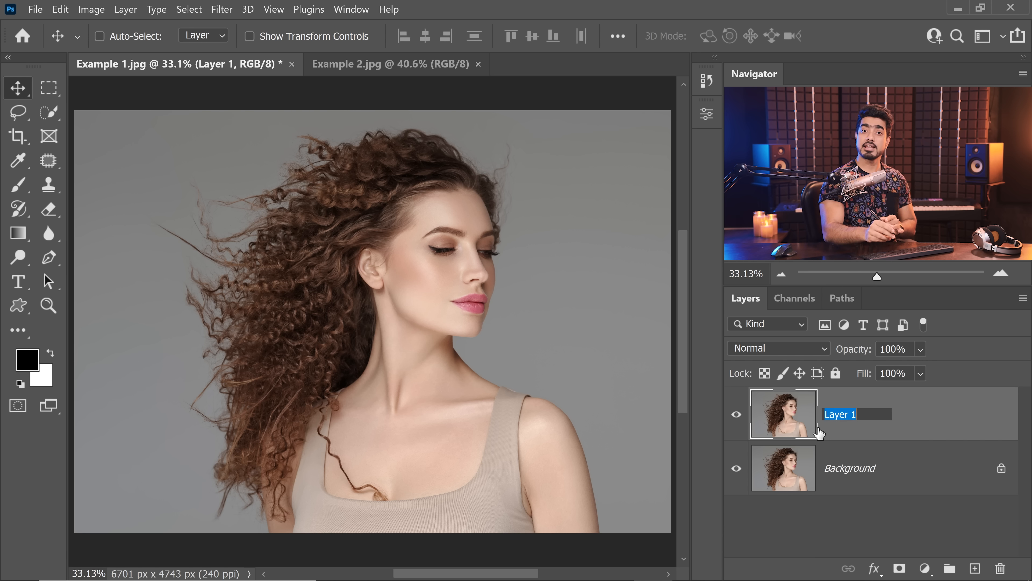
type("Subject")
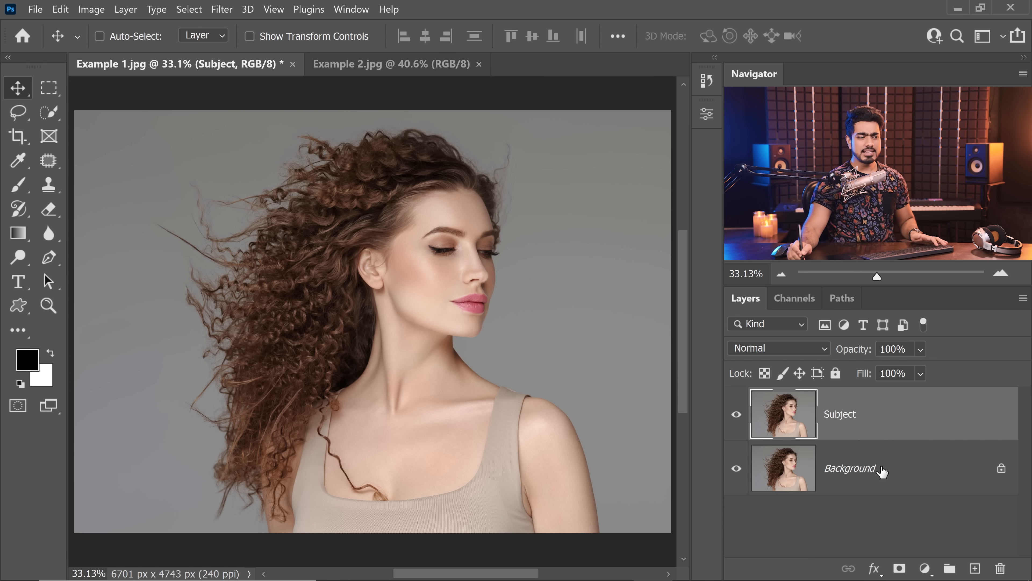
Add a salmon-red Solid Color fill layer above the Background, below Subject
left_click(849, 468)
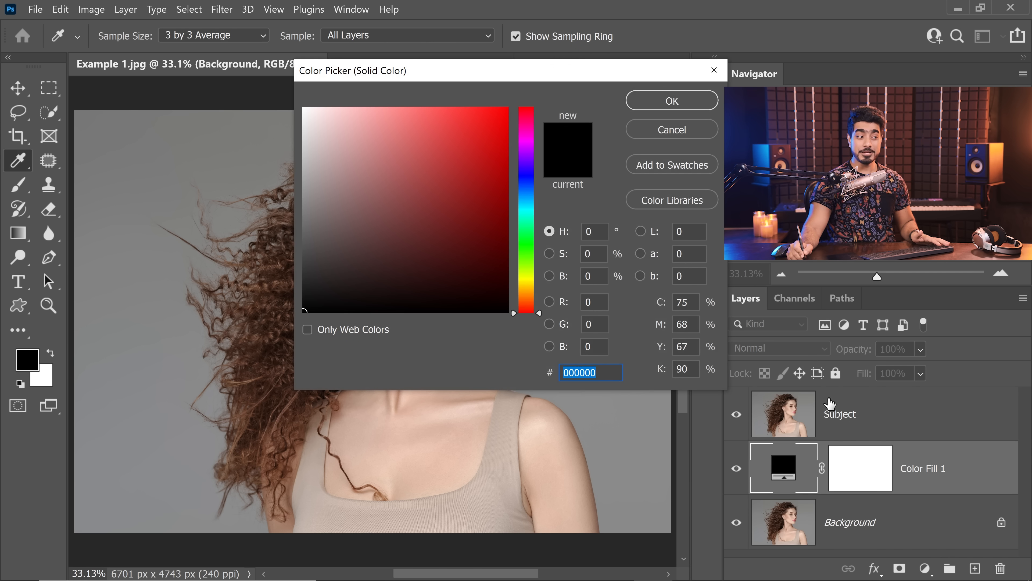
left_click(407, 138)
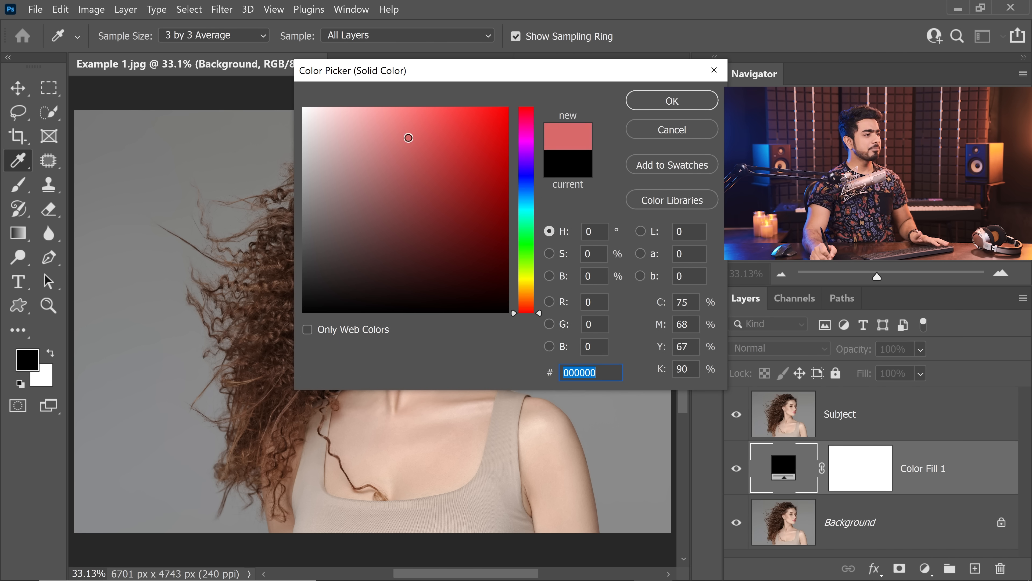
left_click(671, 100)
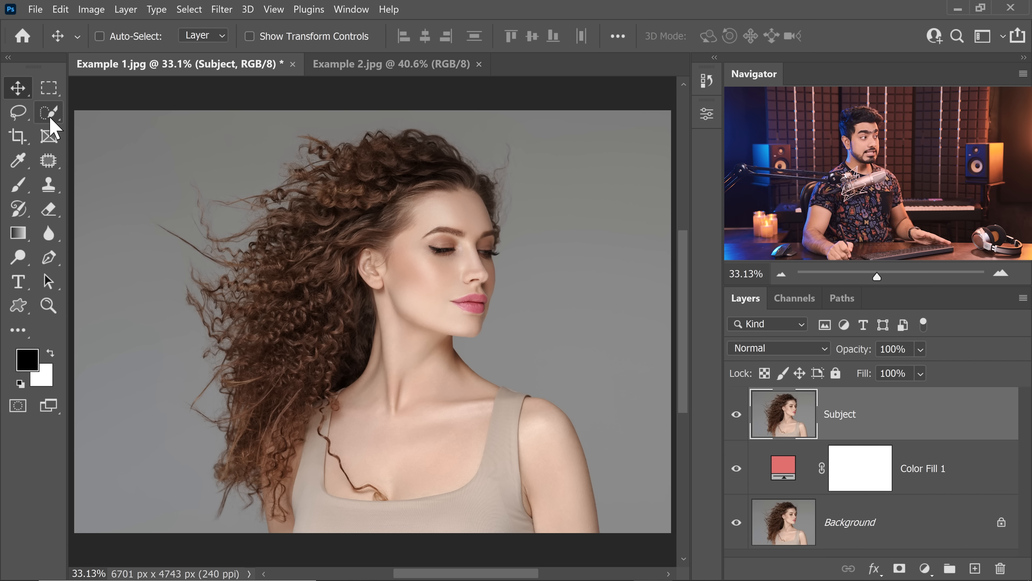
With the Quick Selection Tool, run Select Subject on the woman, then deselect with Ctrl+D
left_click(49, 112)
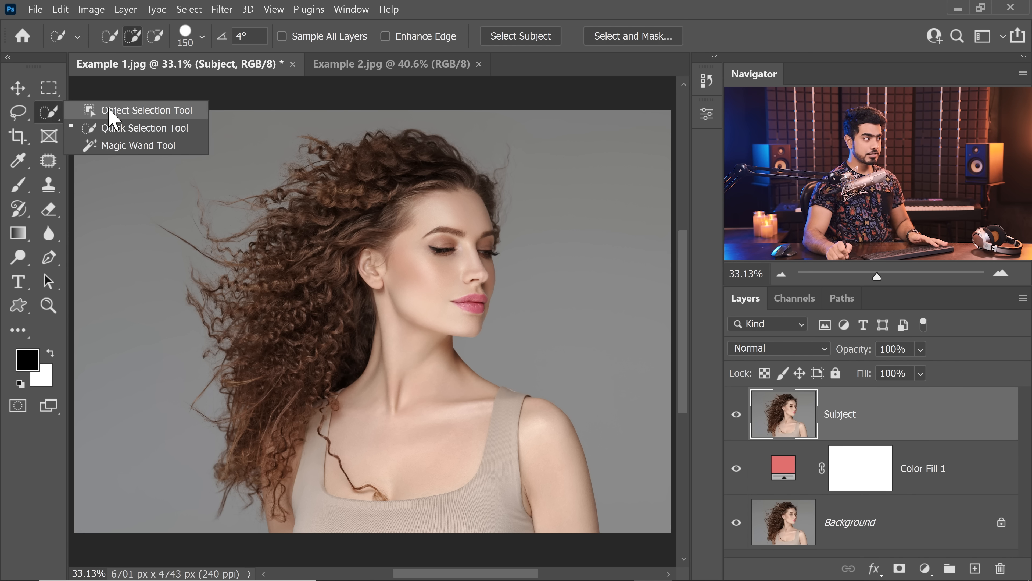
mouse_move(144, 128)
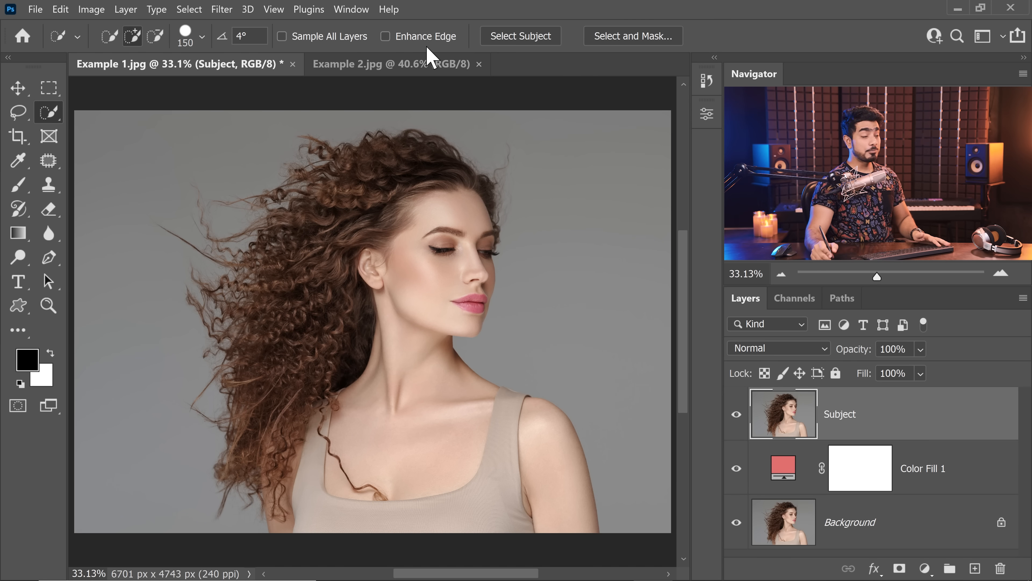
left_click(520, 35)
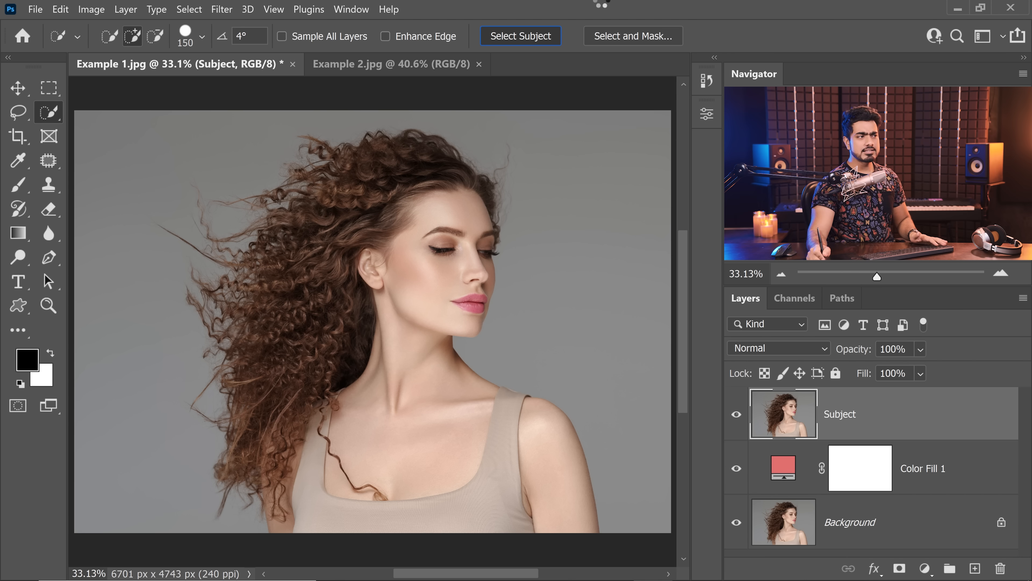
left_click(520, 36)
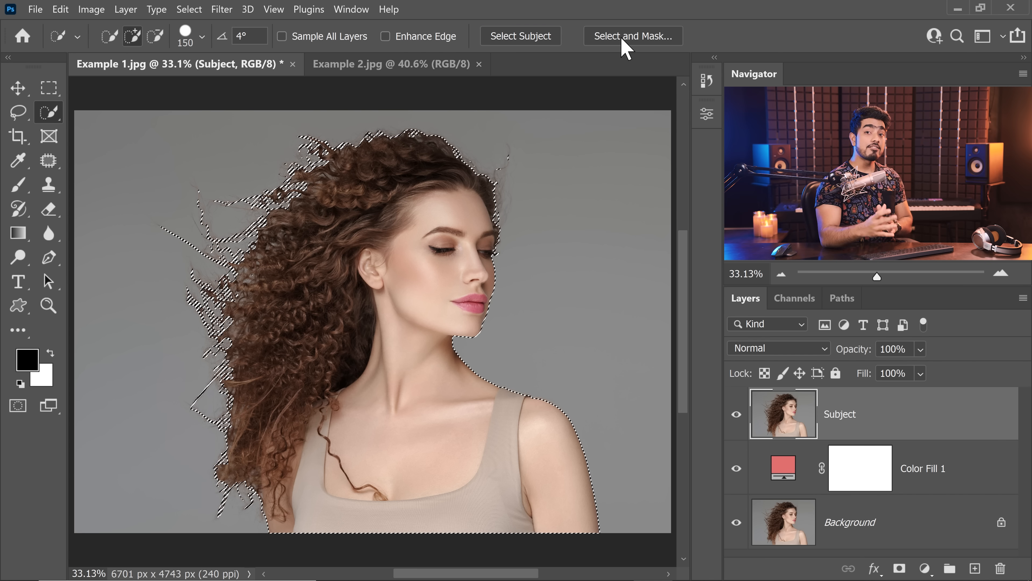
mouse_move(632, 36)
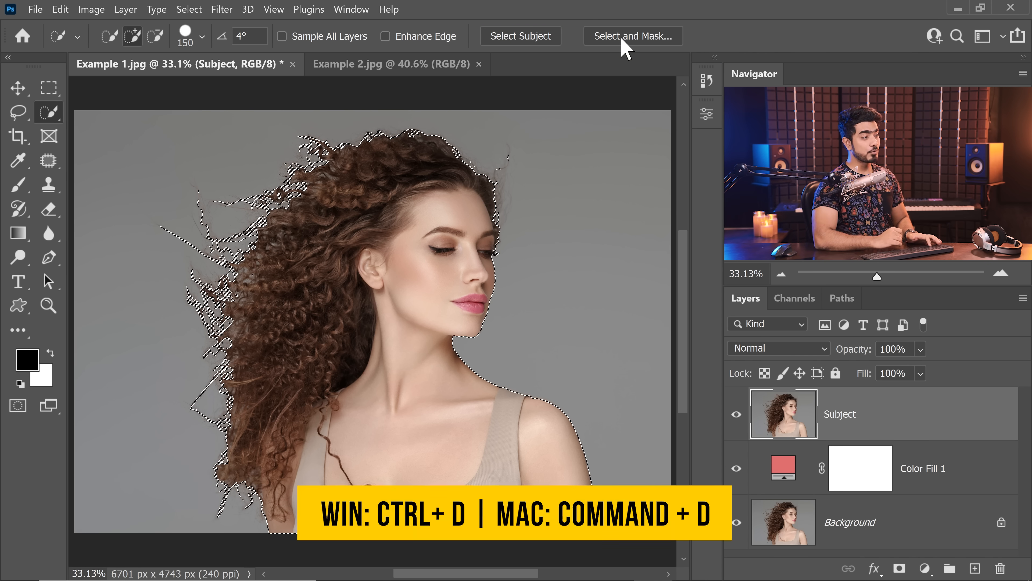
key("Ctrl+d")
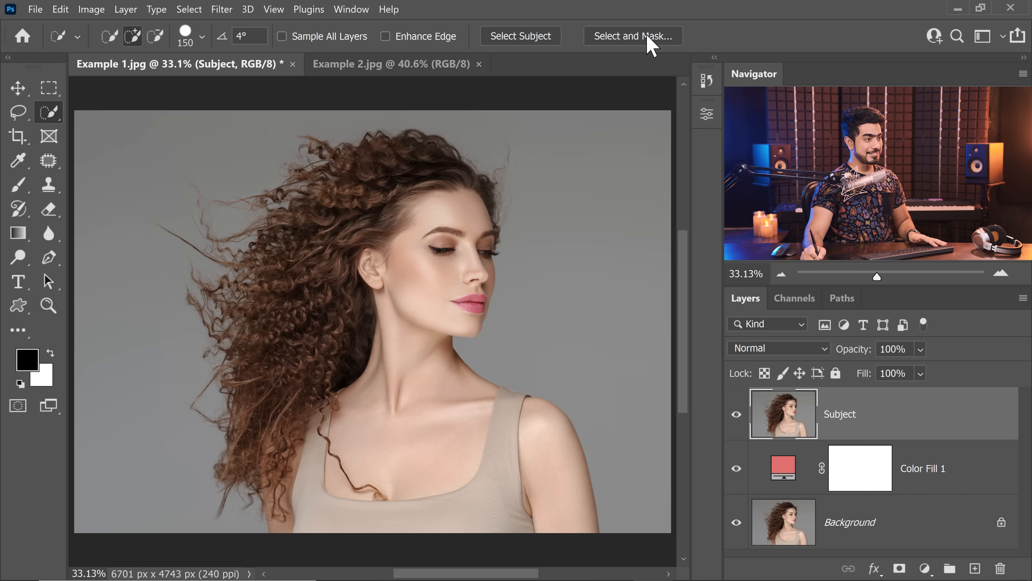
Enter the Select and Mask workspace from the Quick Selection options bar
left_click(632, 36)
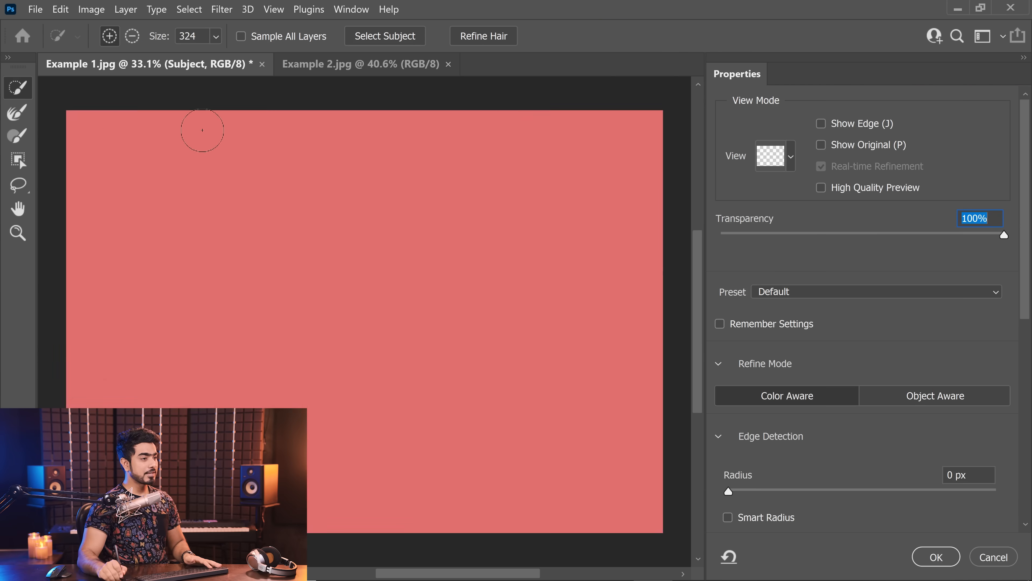
left_click(775, 155)
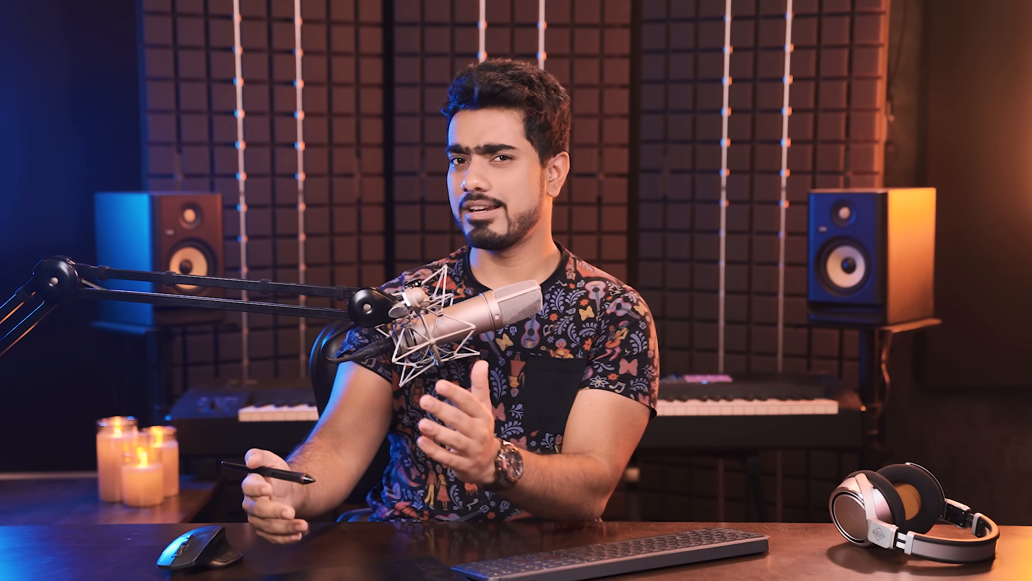
left_click(775, 155)
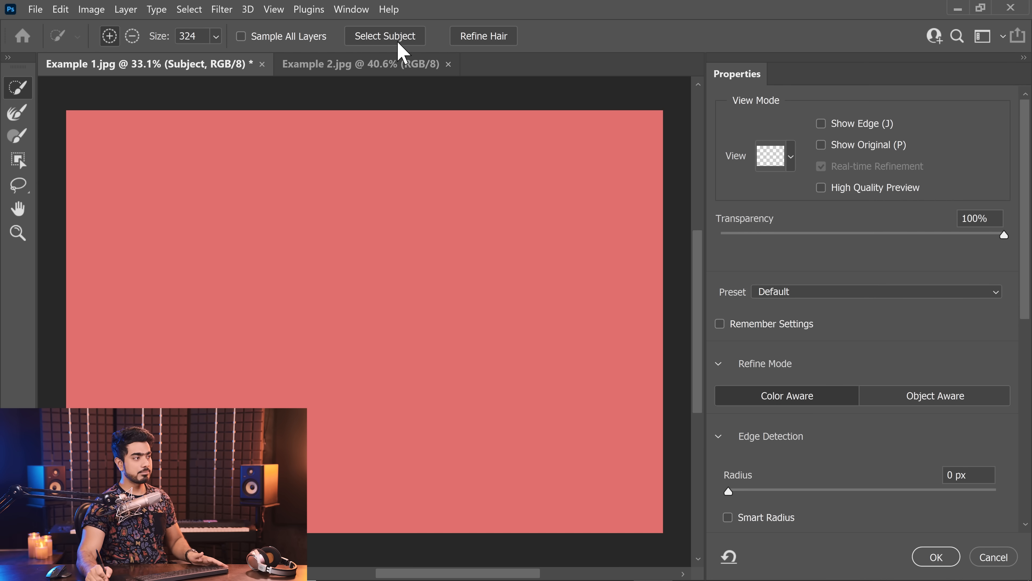
Run Select Subject in Select and Mask, check the cut-out by fading Transparency down and back to full
left_click(385, 35)
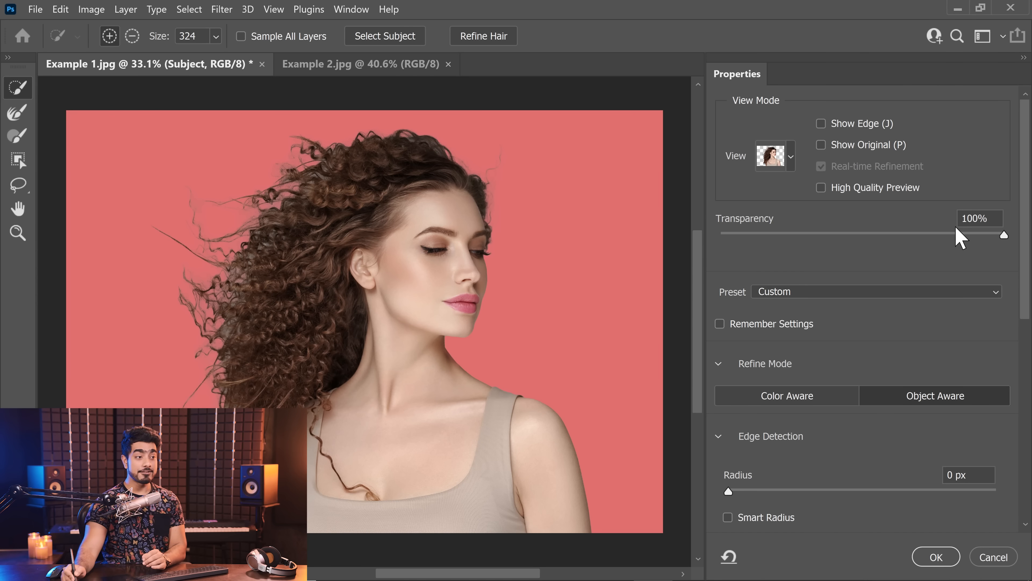
left_click_drag(1003, 234, 720, 234)
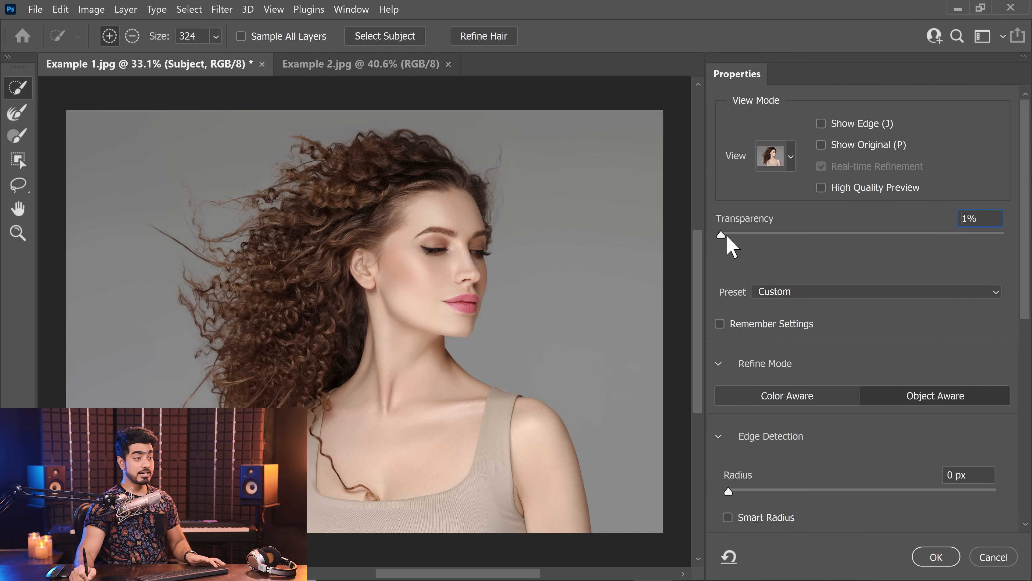
left_click_drag(721, 235, 1003, 234)
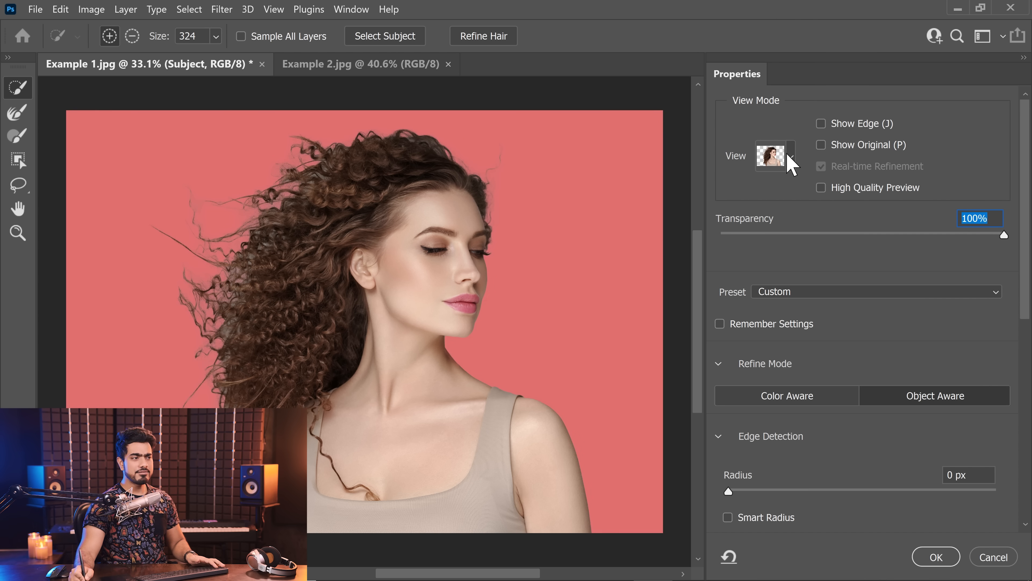
left_click(791, 156)
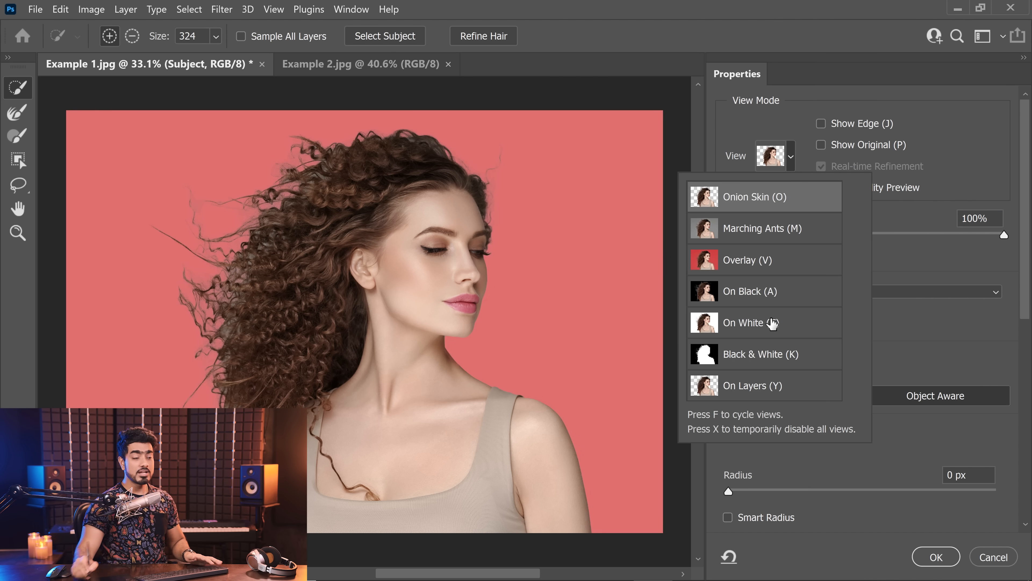